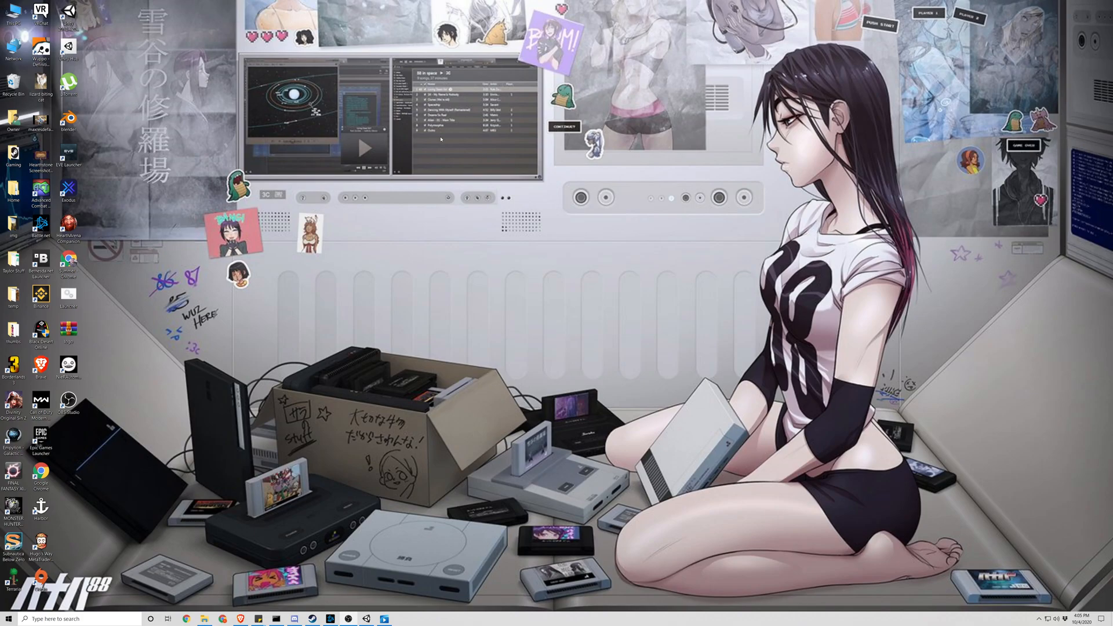
mouse_move(356, 589)
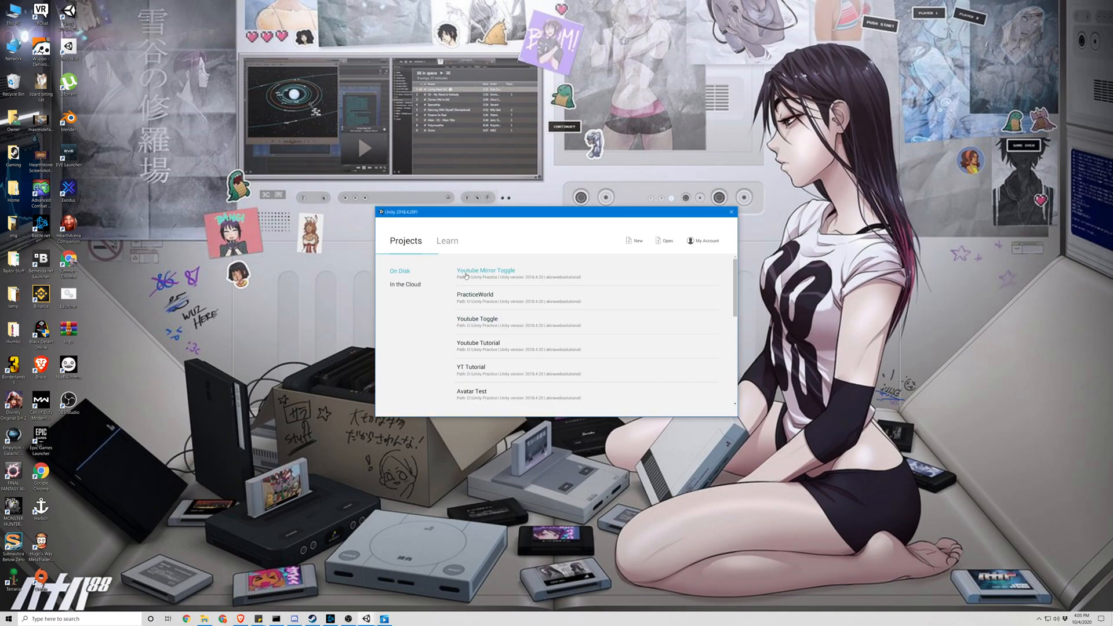
mouse_move(484, 276)
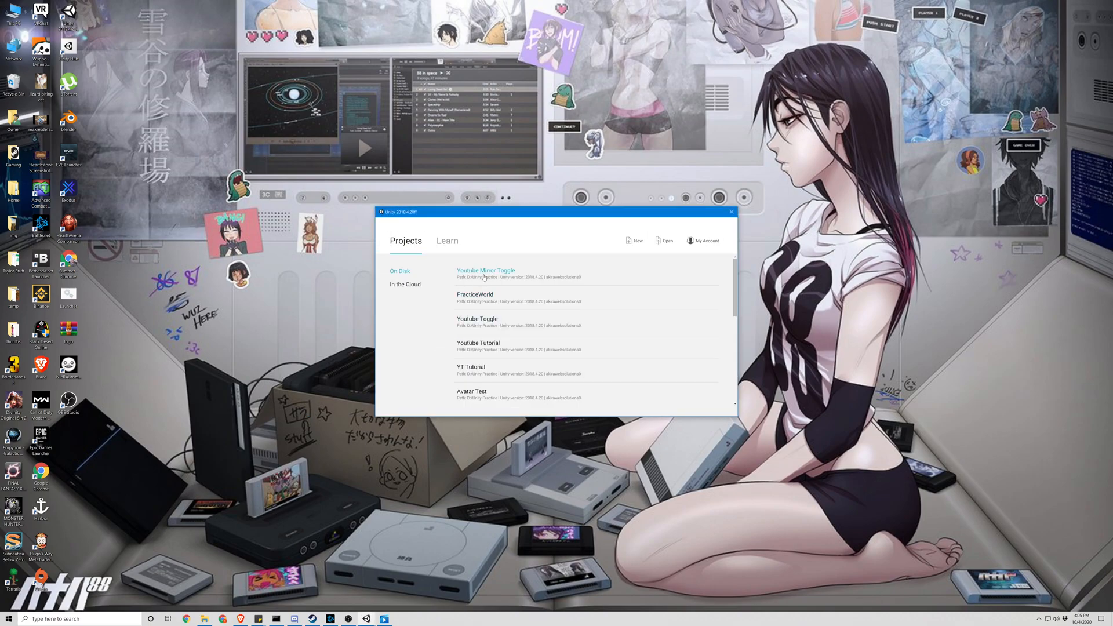
Step: Open the Youtube Mirror Toggle project from the Unity launcher
click(730, 213)
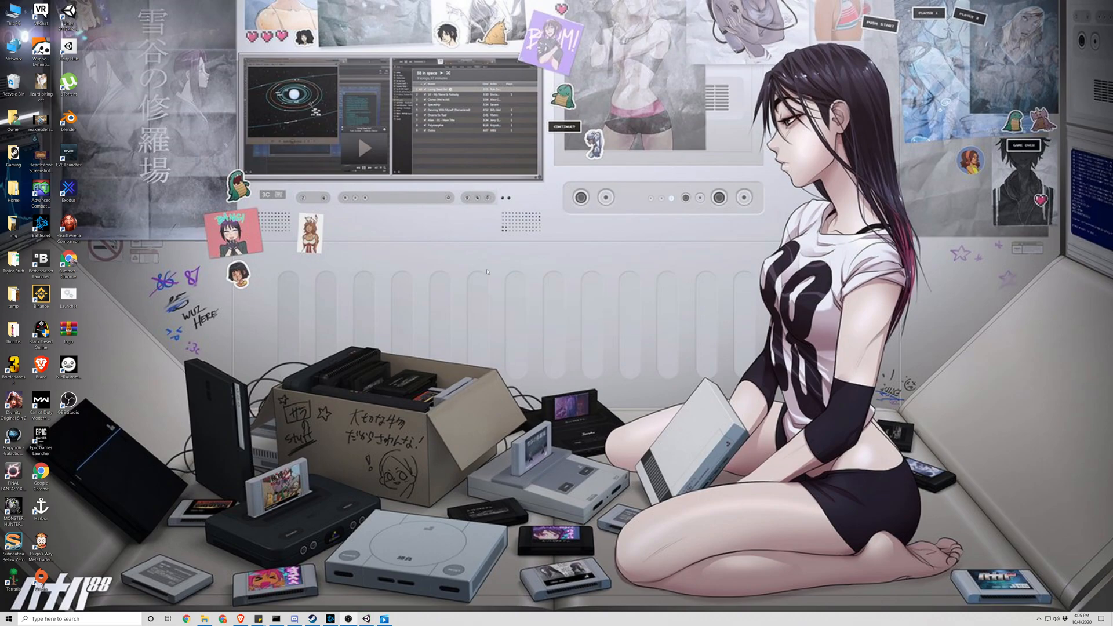
mouse_move(484, 274)
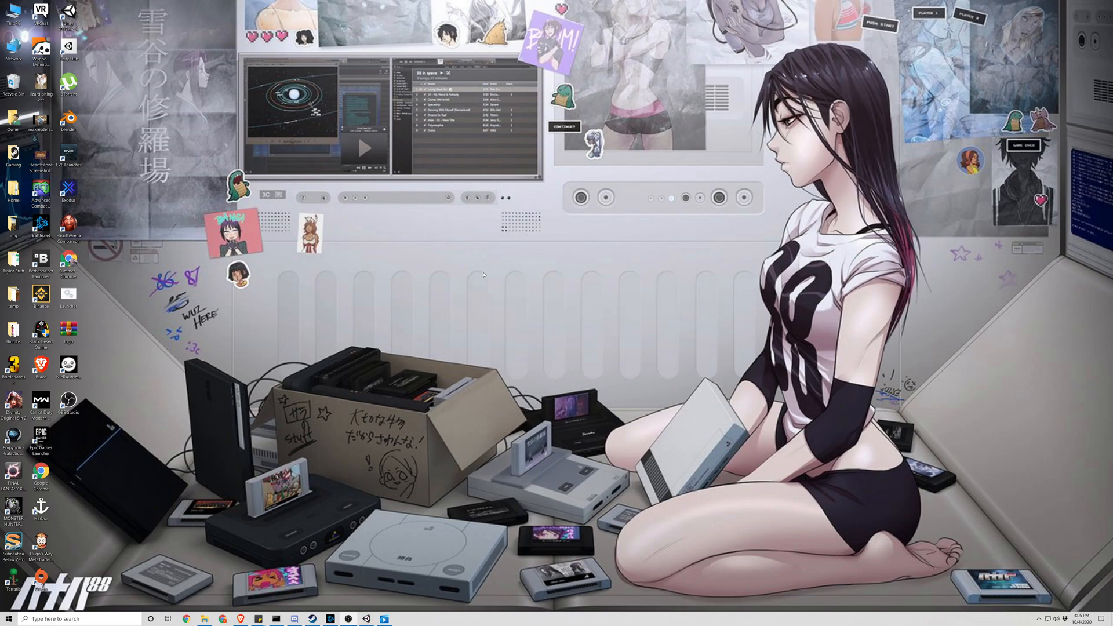
mouse_move(503, 259)
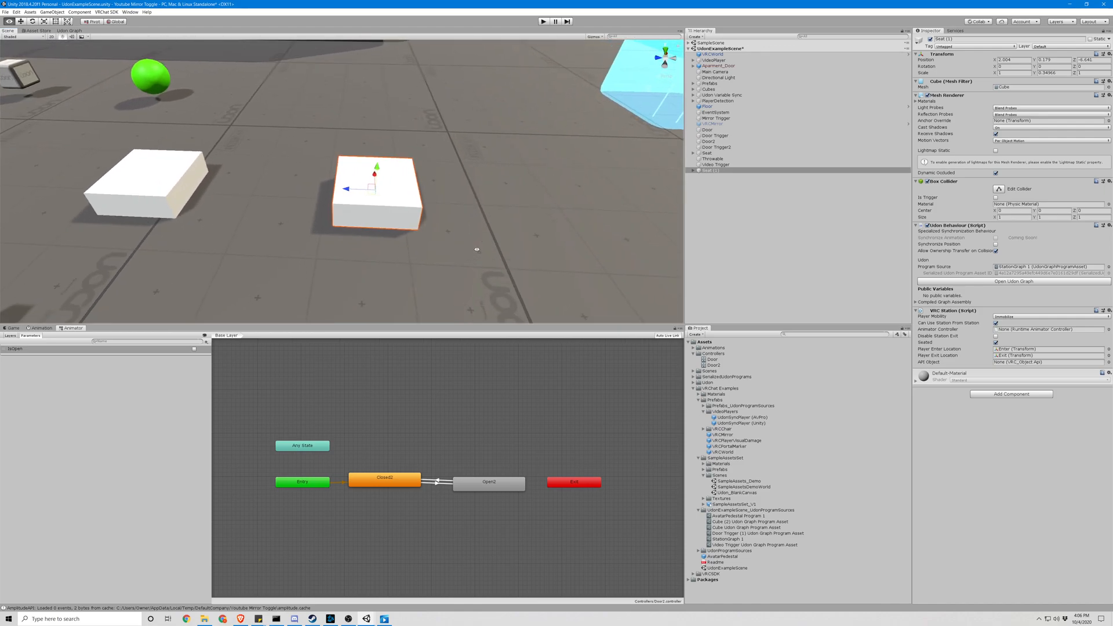
Step: Duplicate the flattened cube as Avatar Pedestal and delete its Enter and Exit children
right_click(709, 169)
text(Avatar Pedestal)
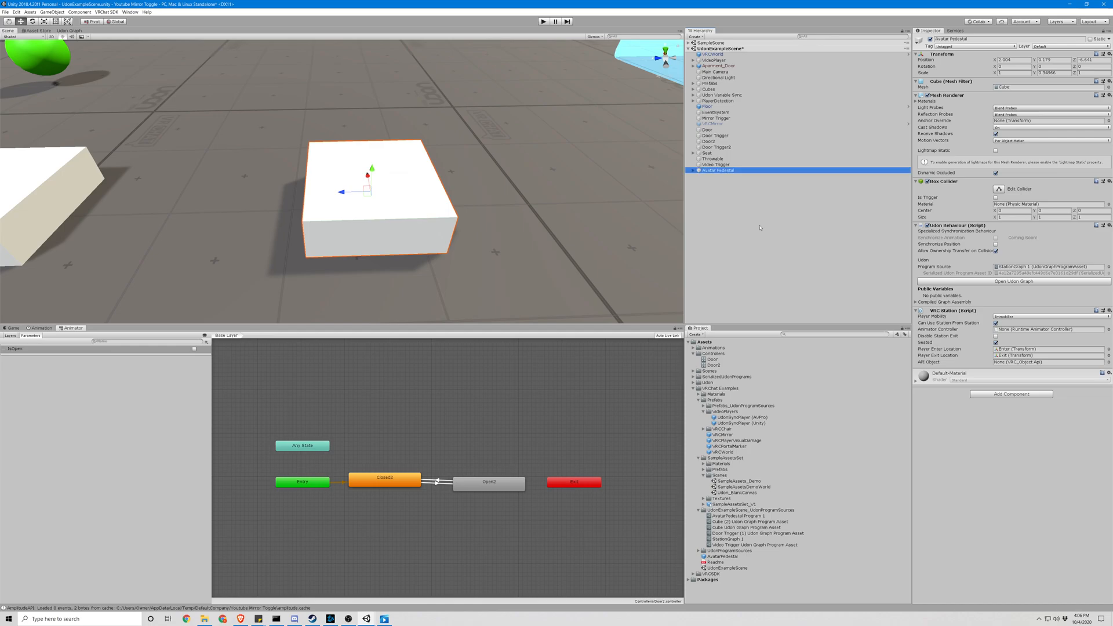
click(708, 176)
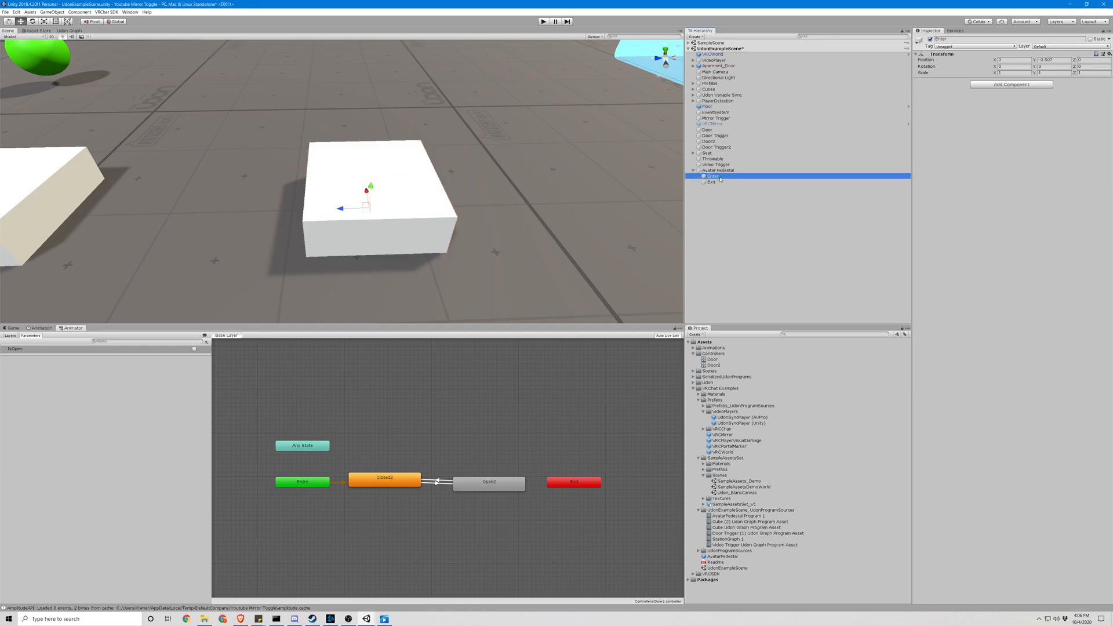
click(717, 169)
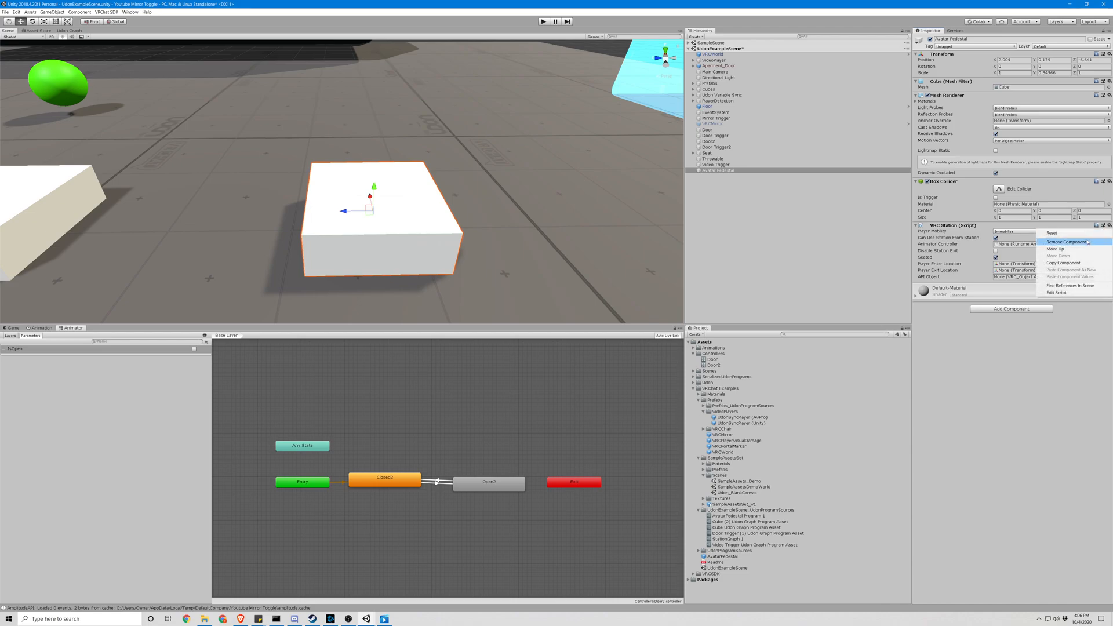
Step: Remove the VRC Station component from the pedestal and start adding a new component
click(1069, 242)
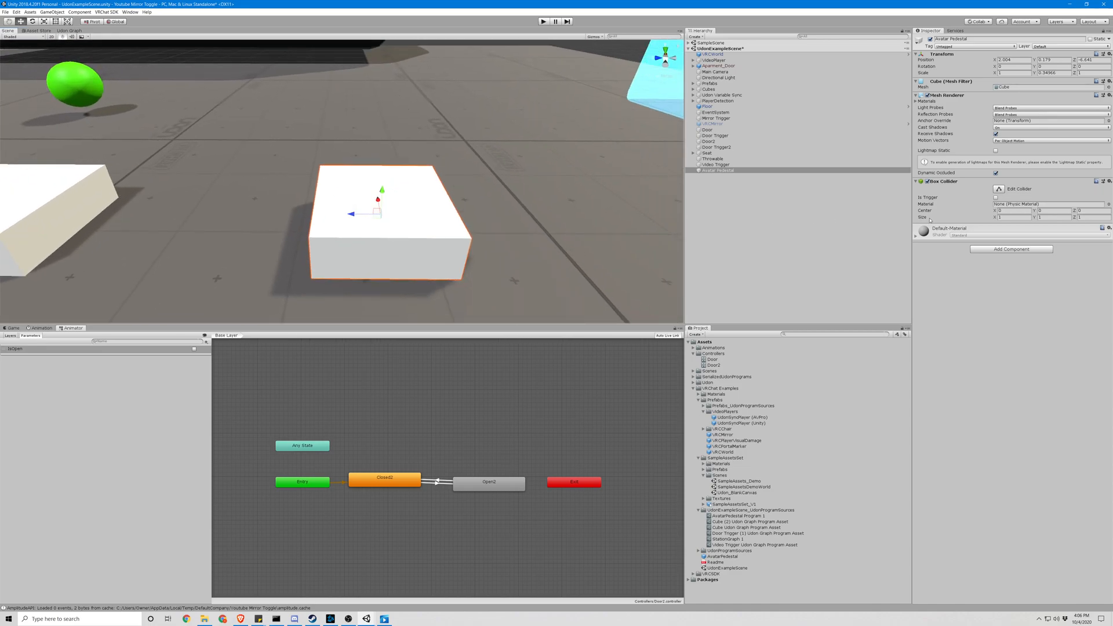
click(1011, 249)
text(vrc avat)
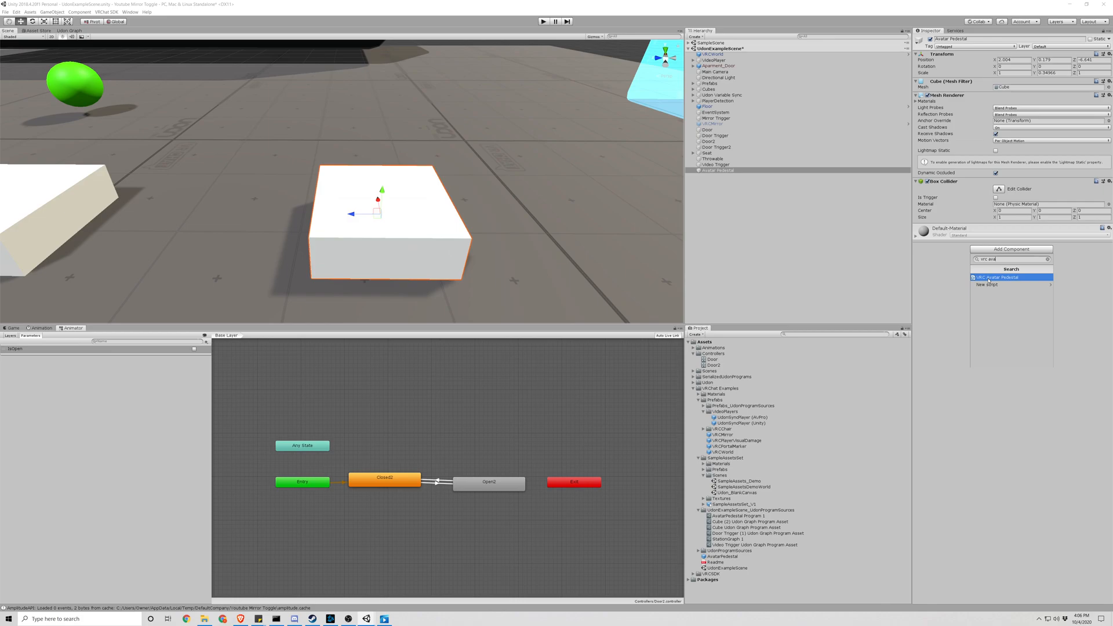
Step: Add a VRC Avatar Pedestal component and select its Blueprint Id field
click(995, 277)
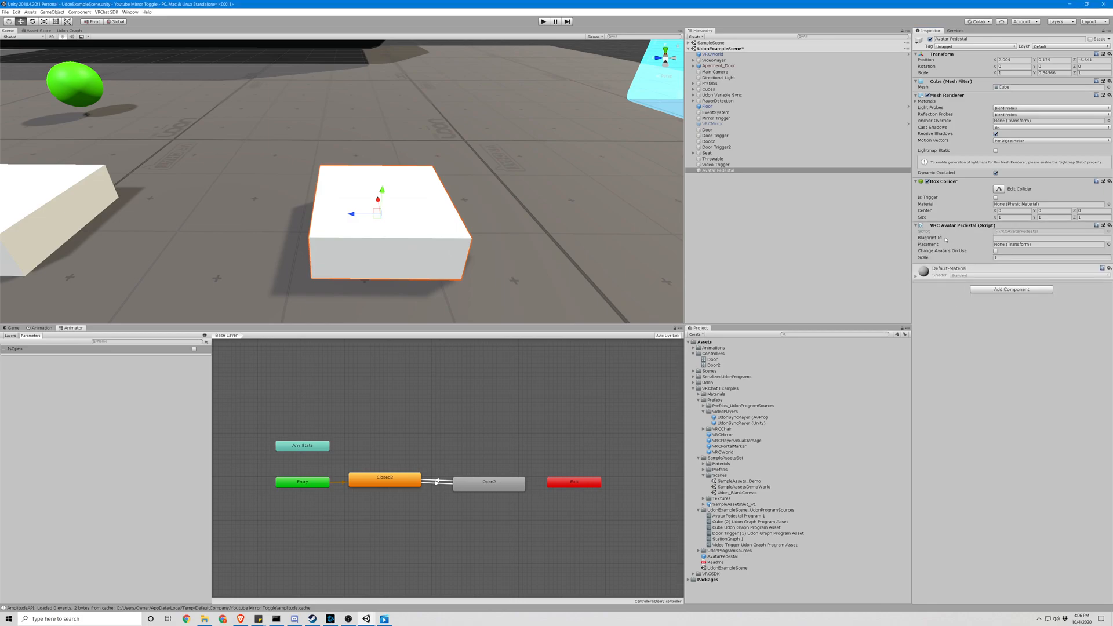
click(1052, 237)
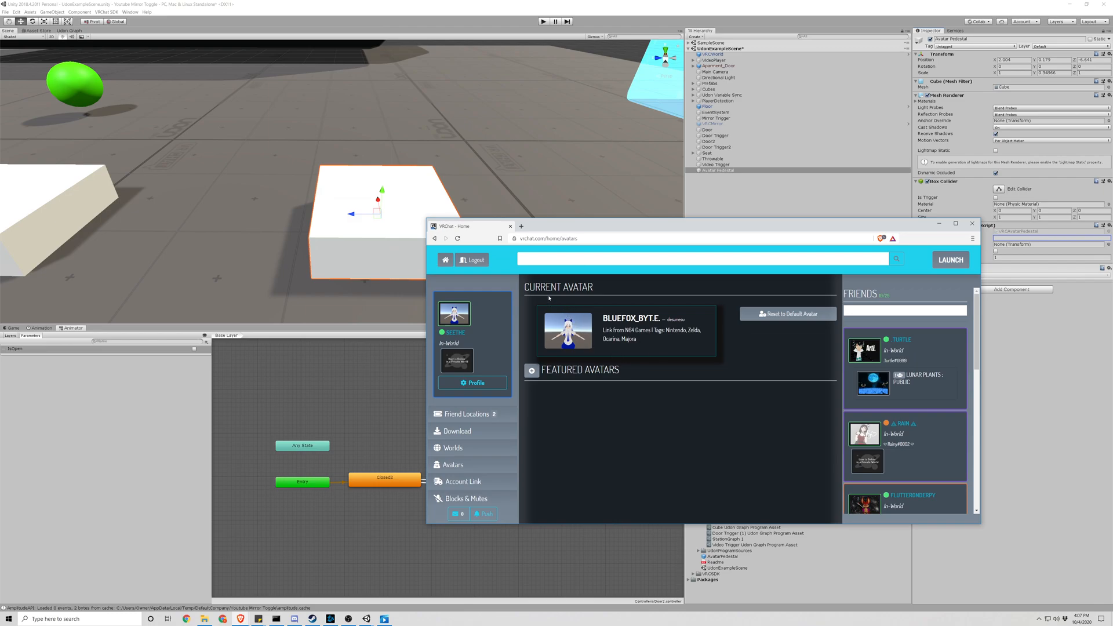
mouse_move(562, 375)
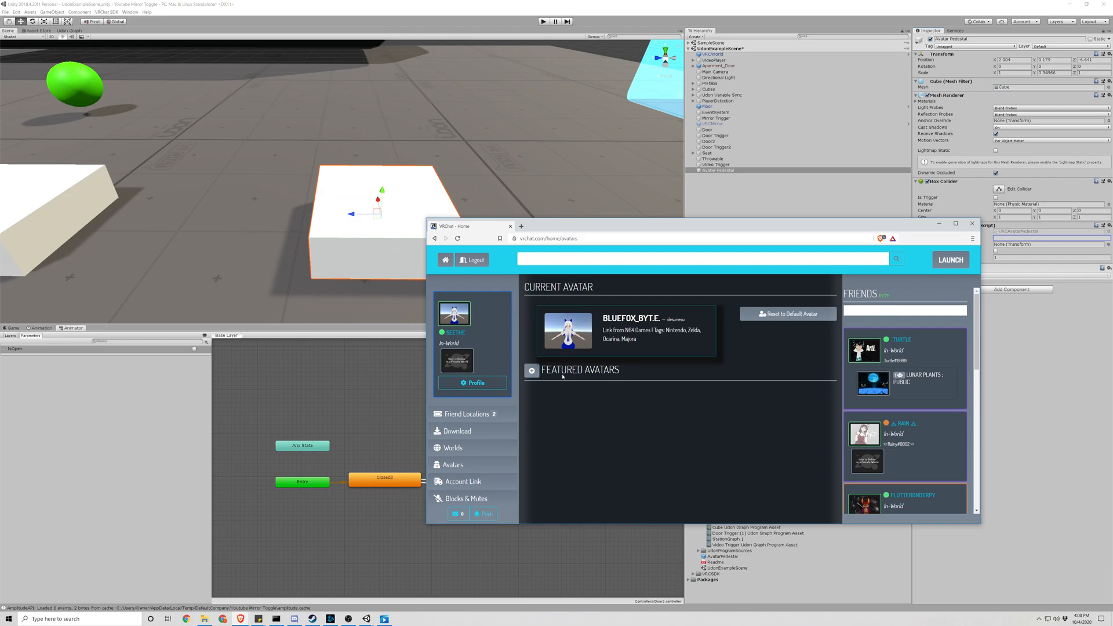
mouse_move(720, 439)
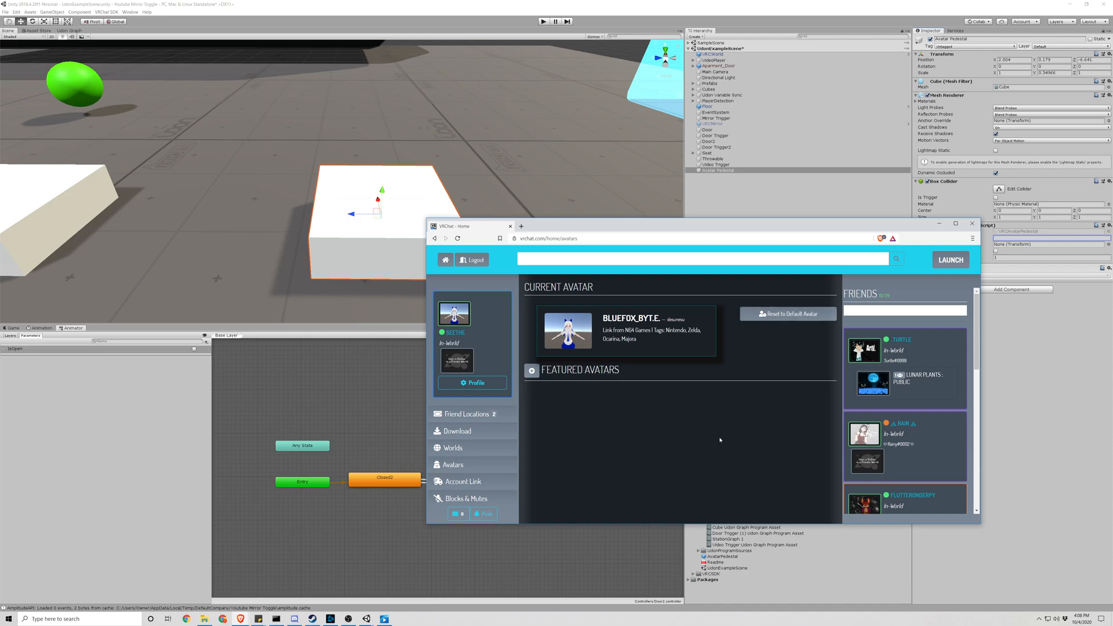
Step: Open the current avatar BLUEFOX_BYT.E. on vrchat.com/home/avatars to get its ID
click(510, 226)
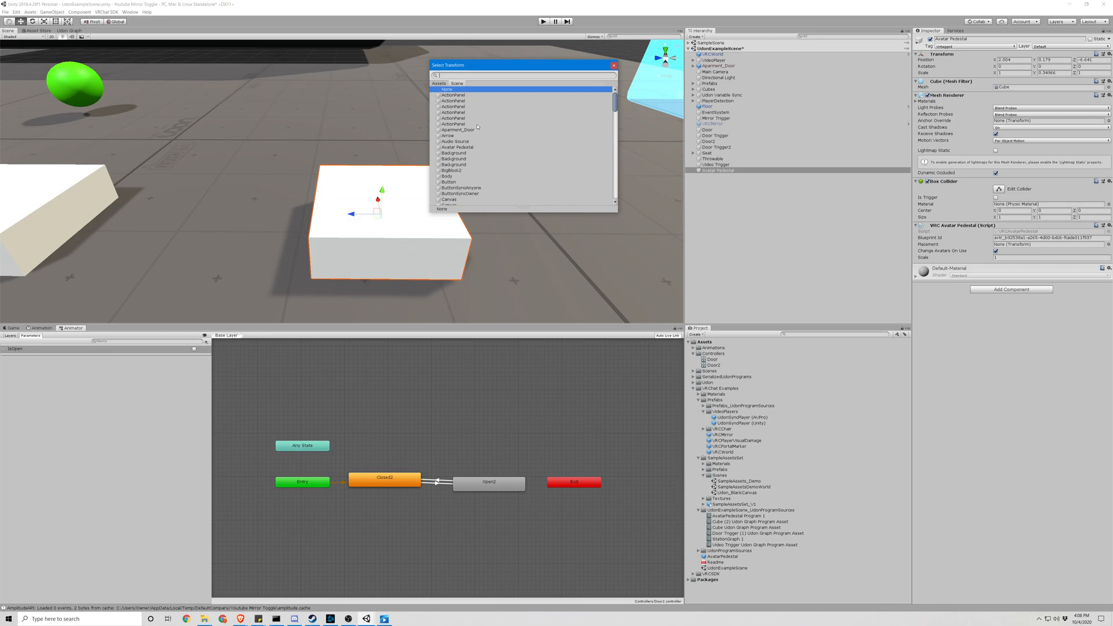
Step: Set the pedestal's Placement to the Avatar Pedestal transform via the 'aval' search
text(aval)
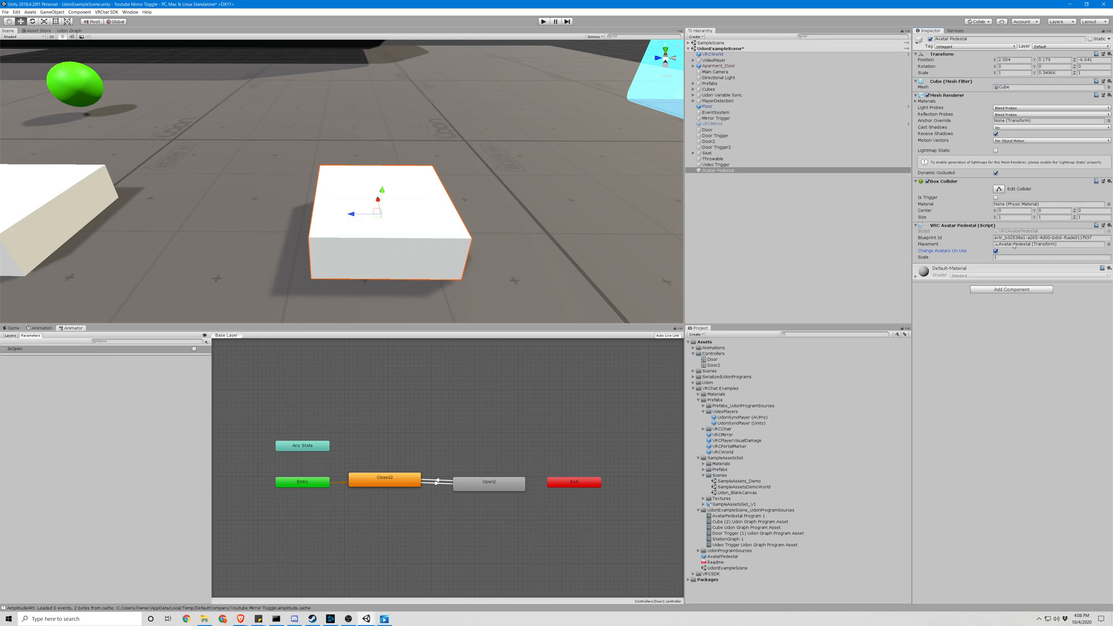
click(717, 169)
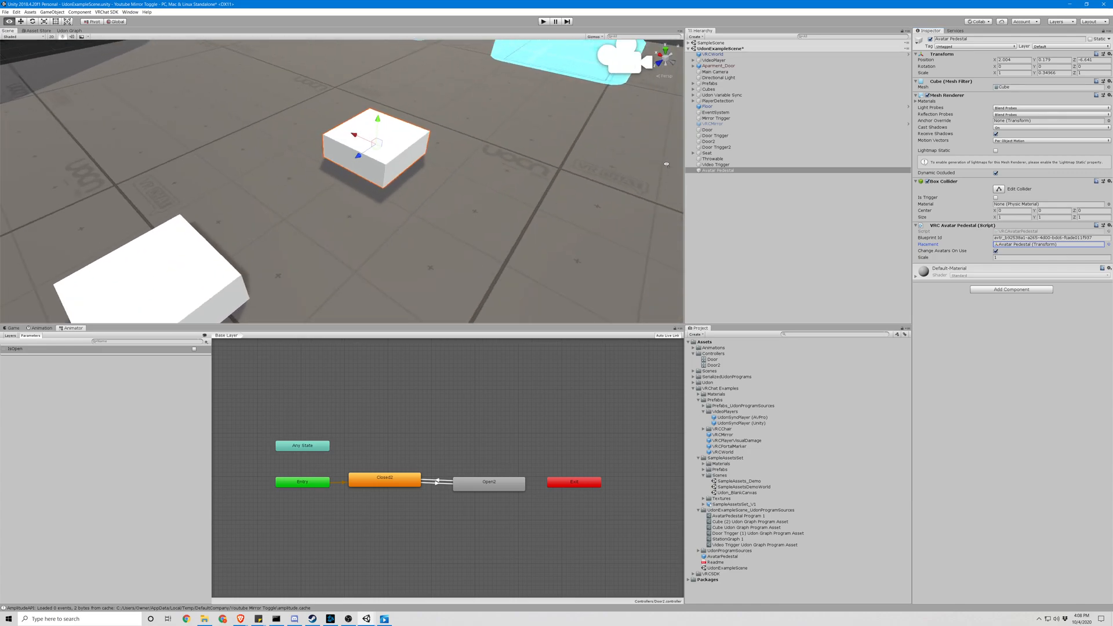
Step: Show the VRChat SDK control panel and switch to its Builder section
click(115, 14)
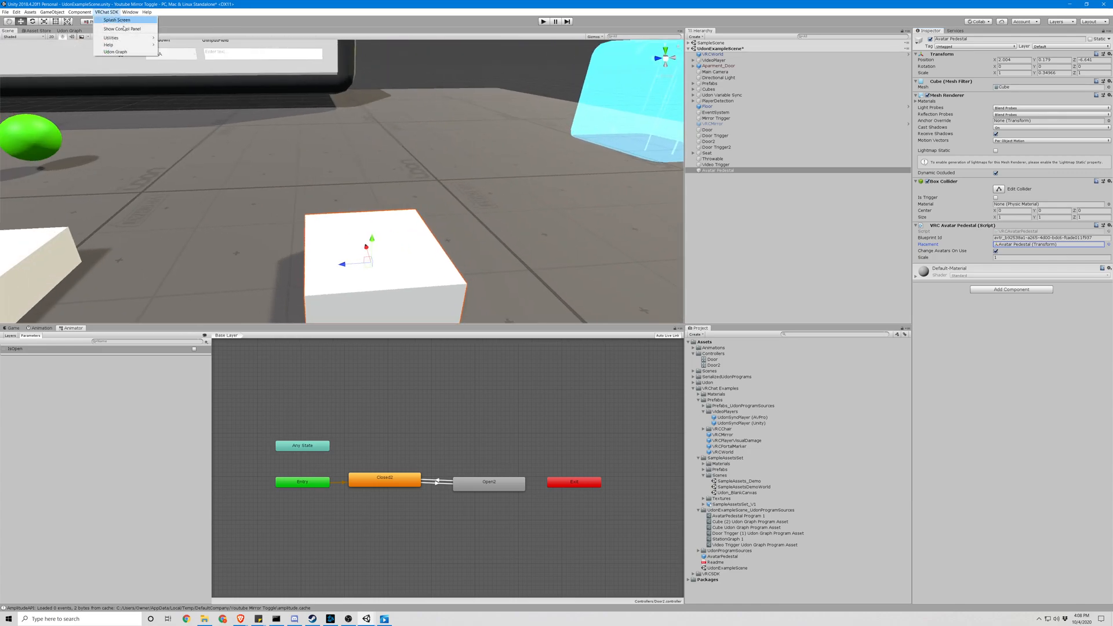
click(378, 109)
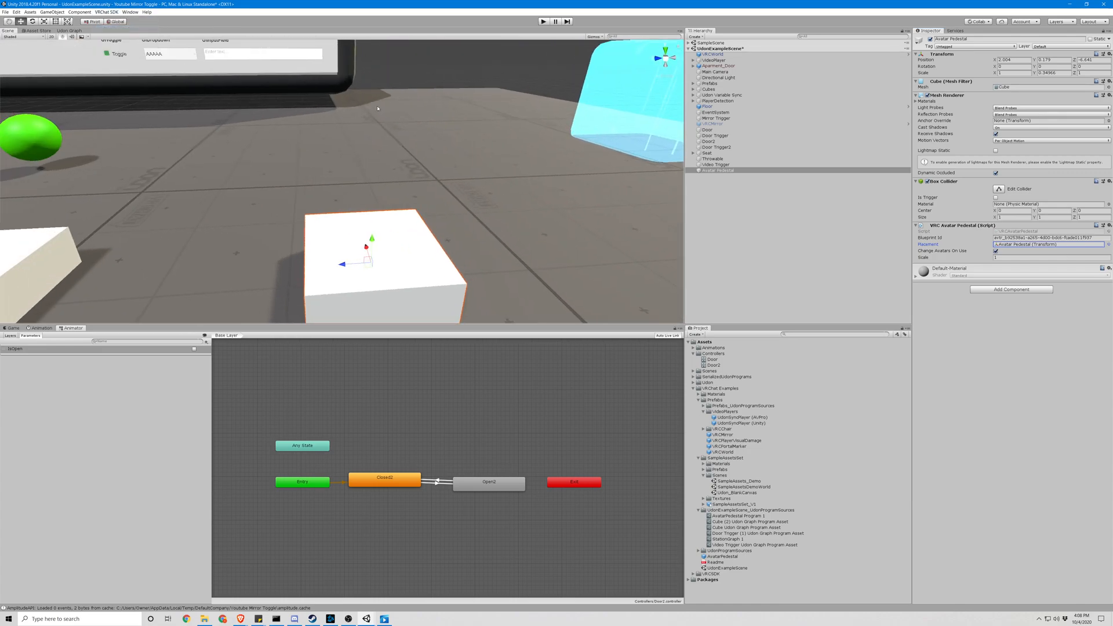
click(109, 10)
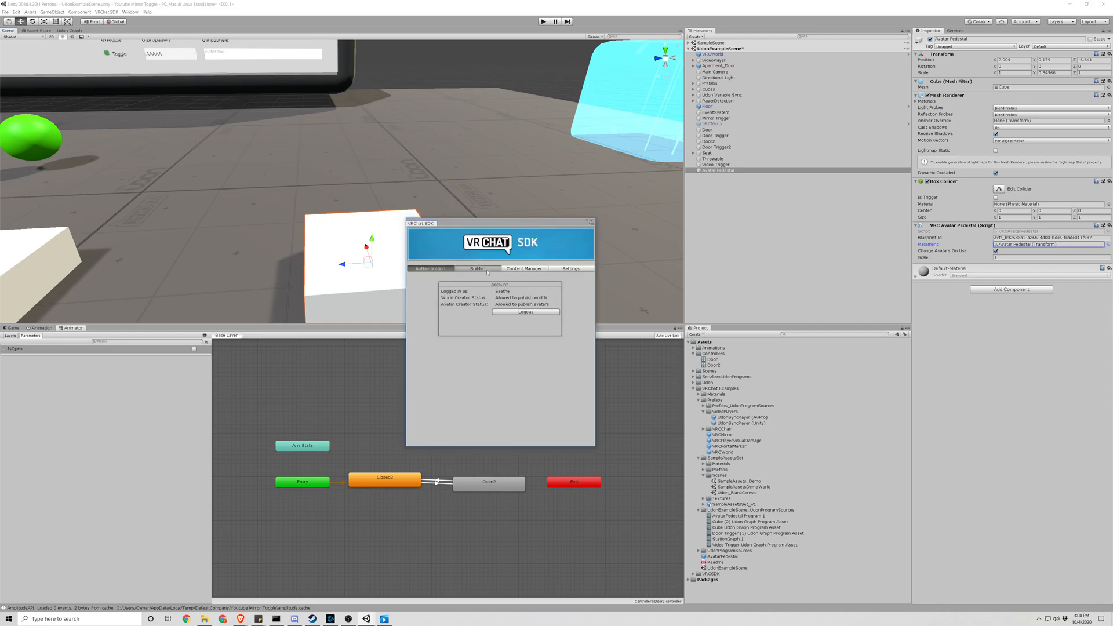
click(477, 269)
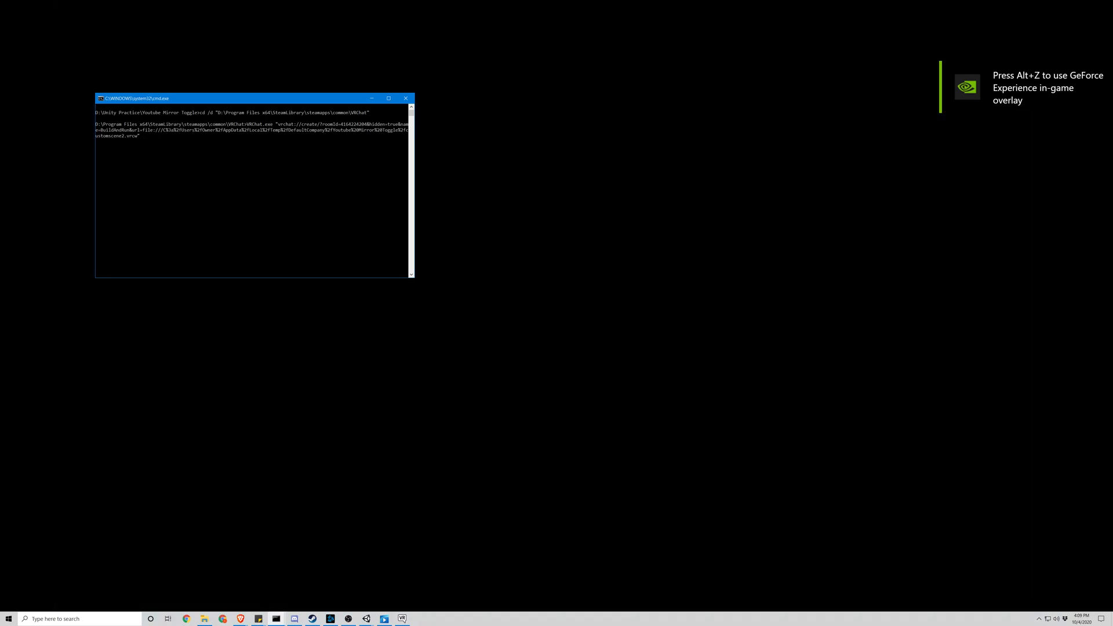
Step: Quit the VRChat test client and return to the Unity editor
key(enter)
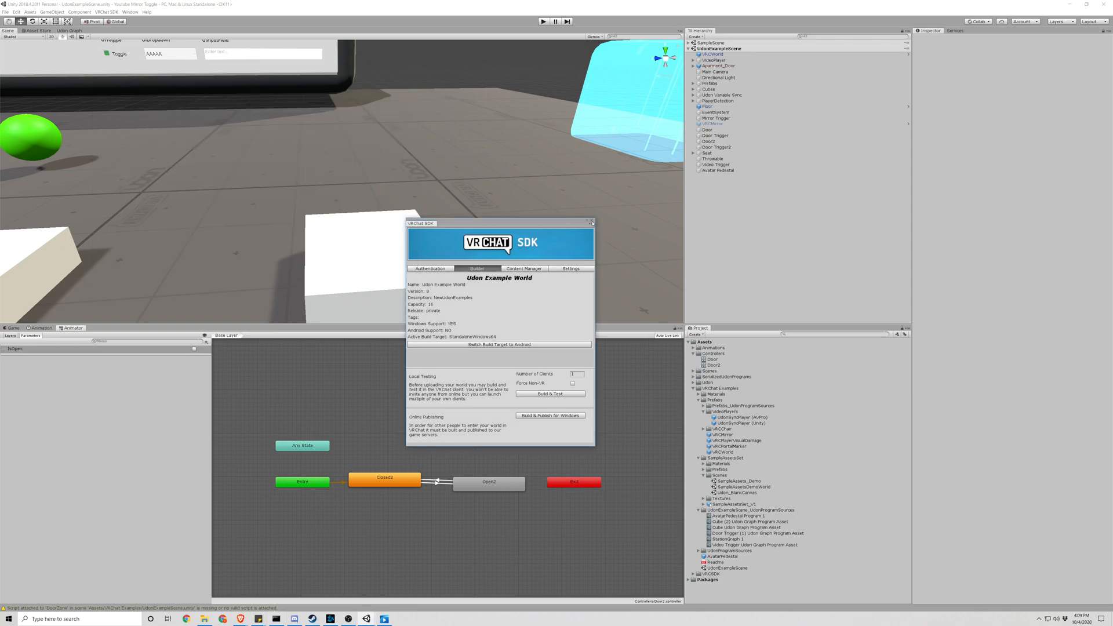
Step: Squash the Avatar Pedestal cube vertically into a thin slab with the Scale tool
click(591, 223)
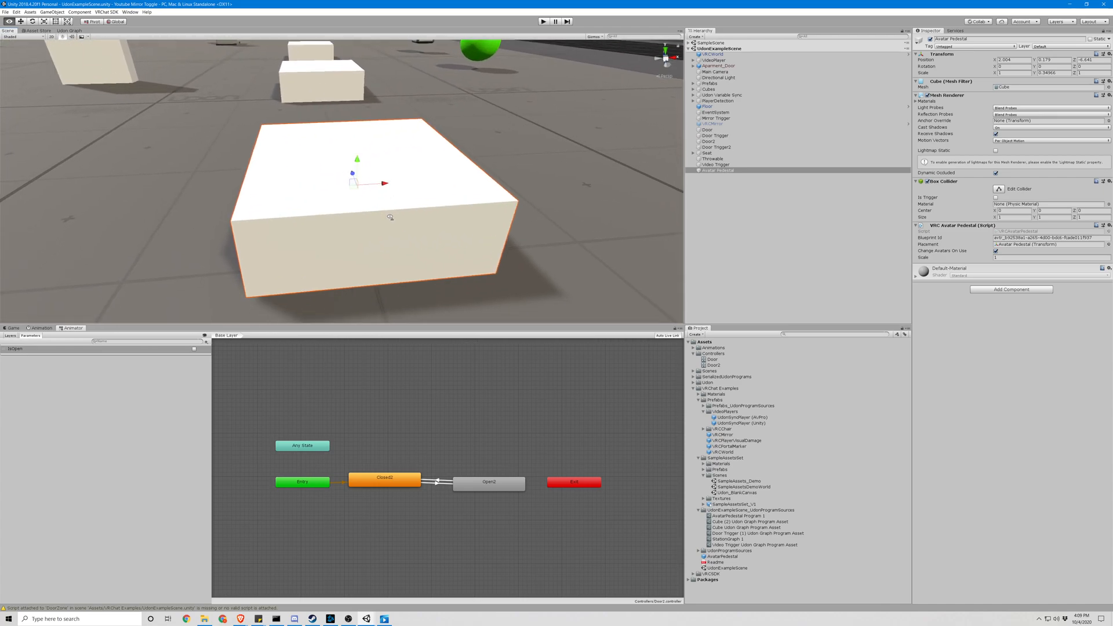
drag(391, 217, 558, 219)
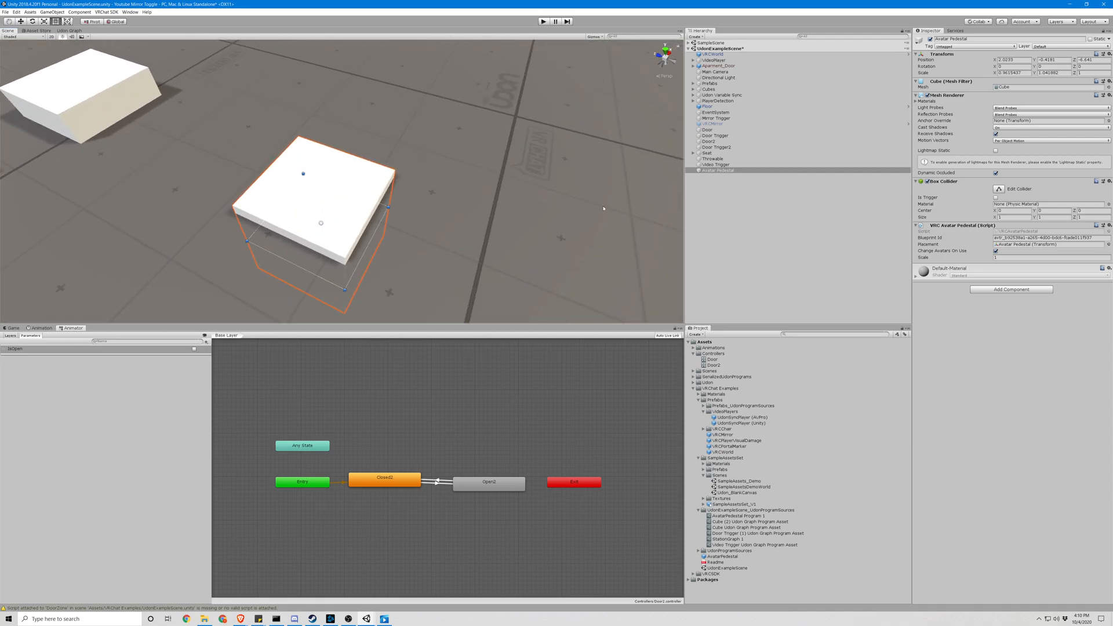
mouse_move(438, 203)
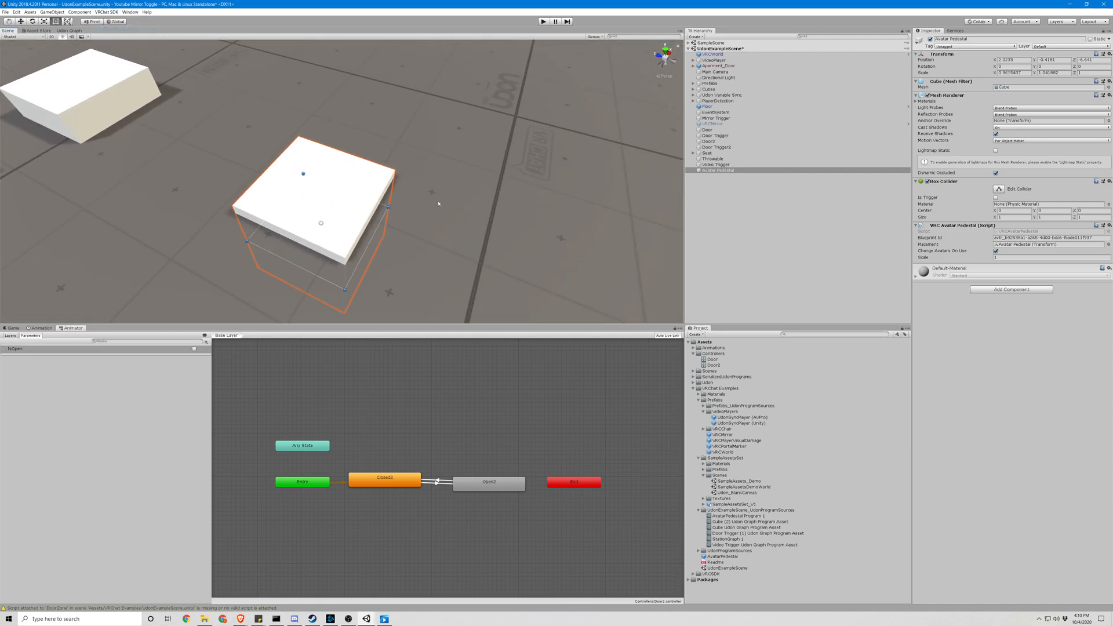
click(109, 10)
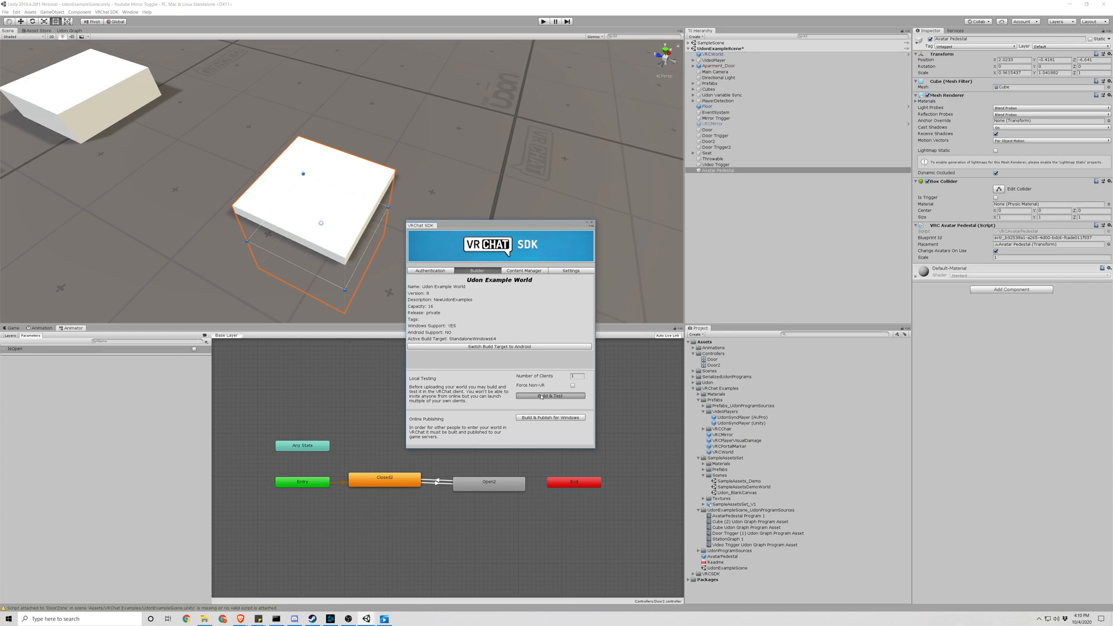
Step: Run Build & Test from the VRChat SDK Builder for the world
click(549, 395)
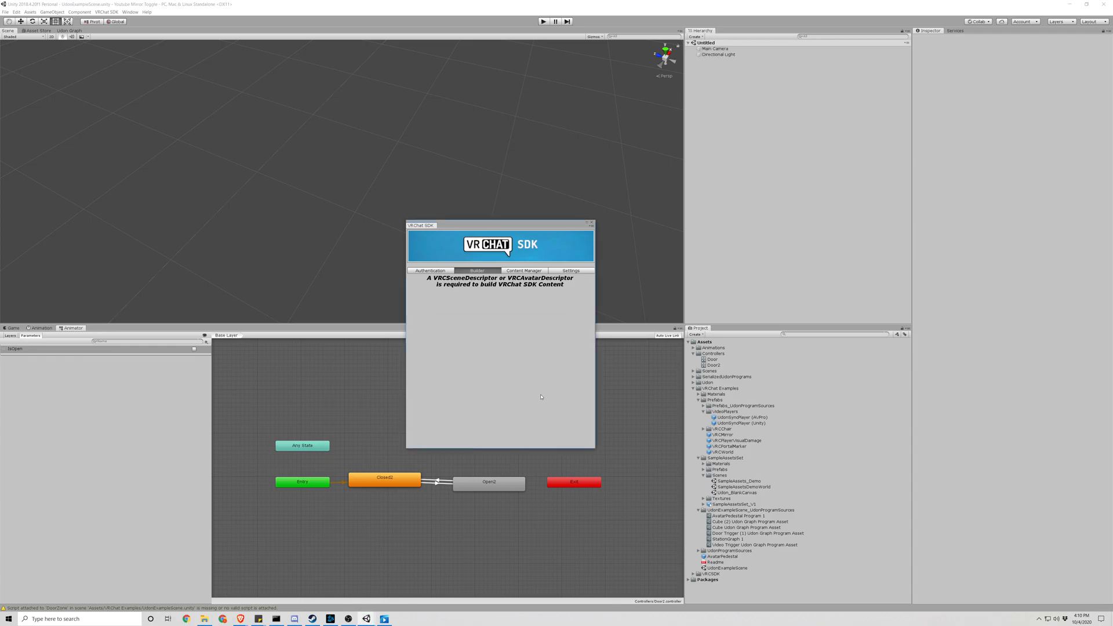
click(549, 395)
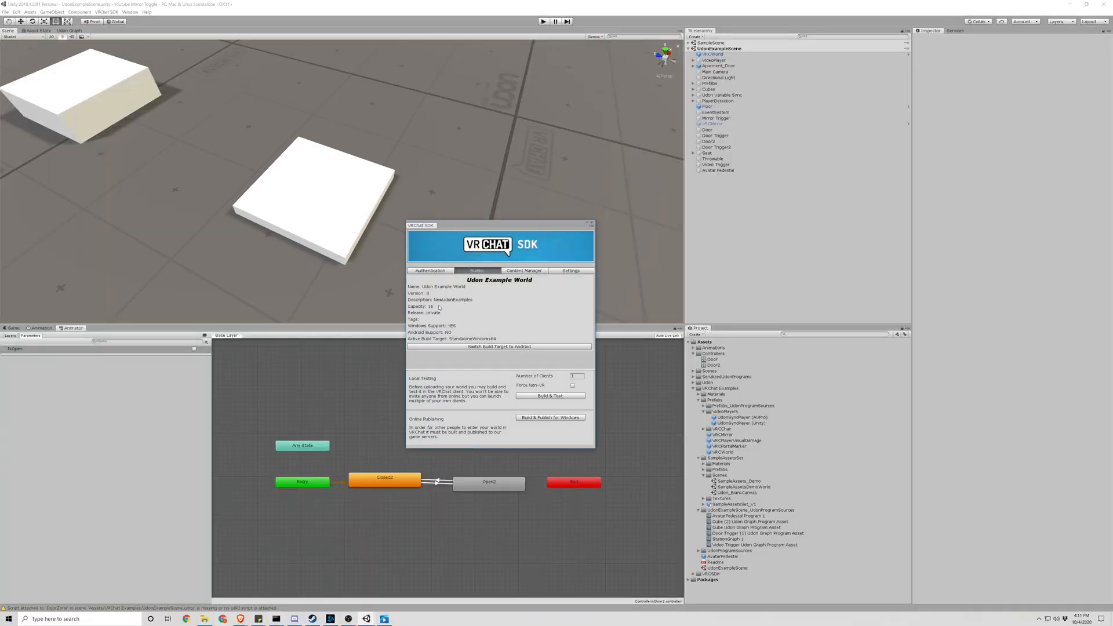
Step: Add an Udon Behaviour component to Avatar Pedestal via the 'udon' component search
click(590, 225)
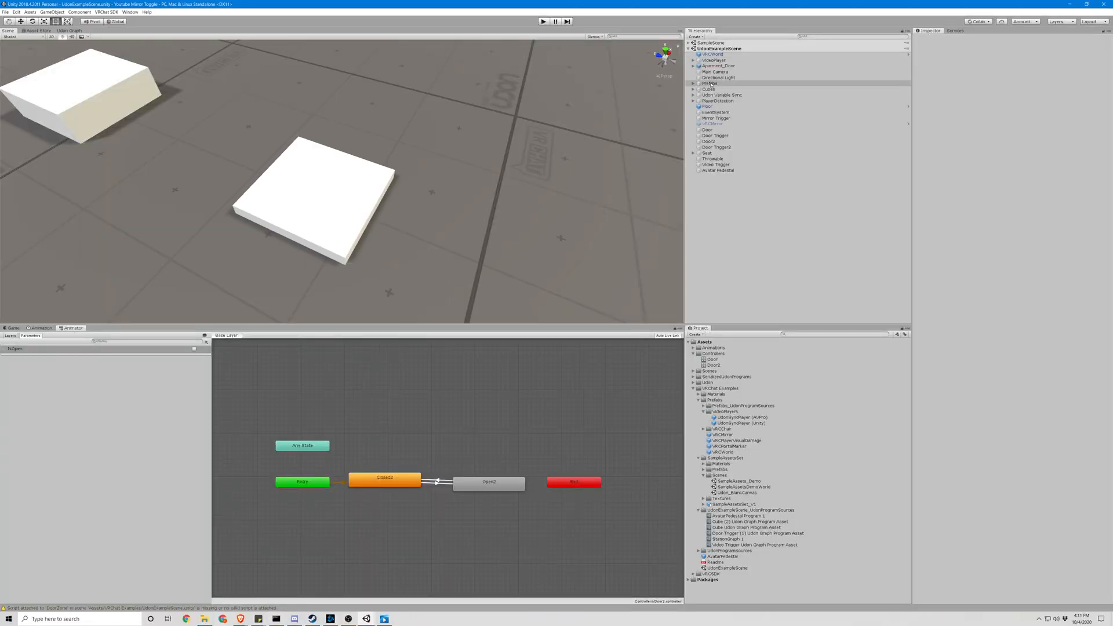
click(717, 169)
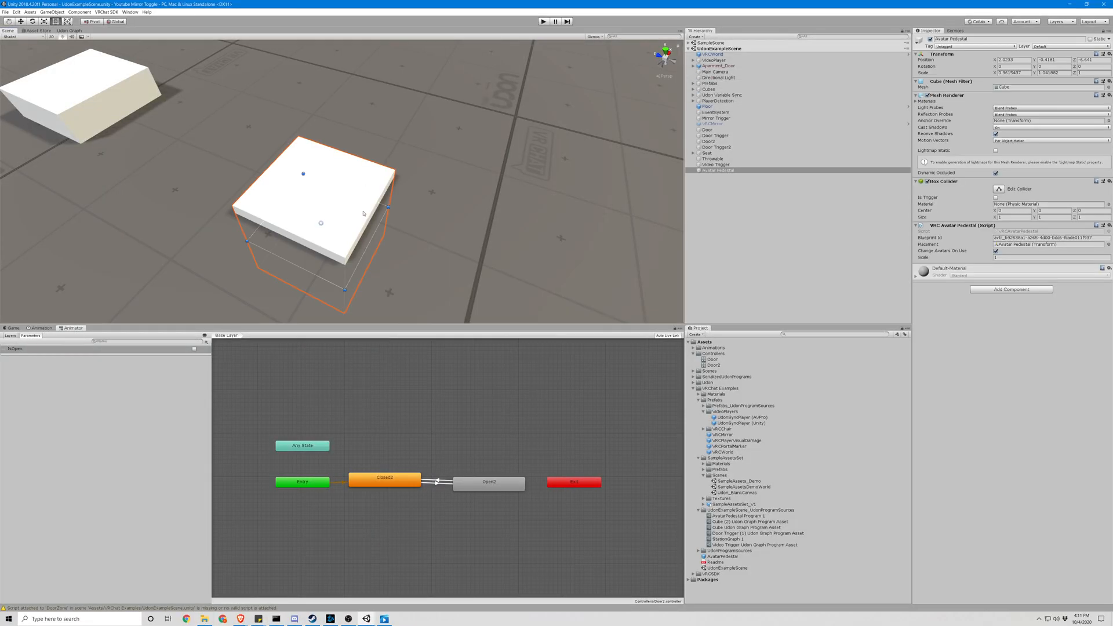
click(1010, 290)
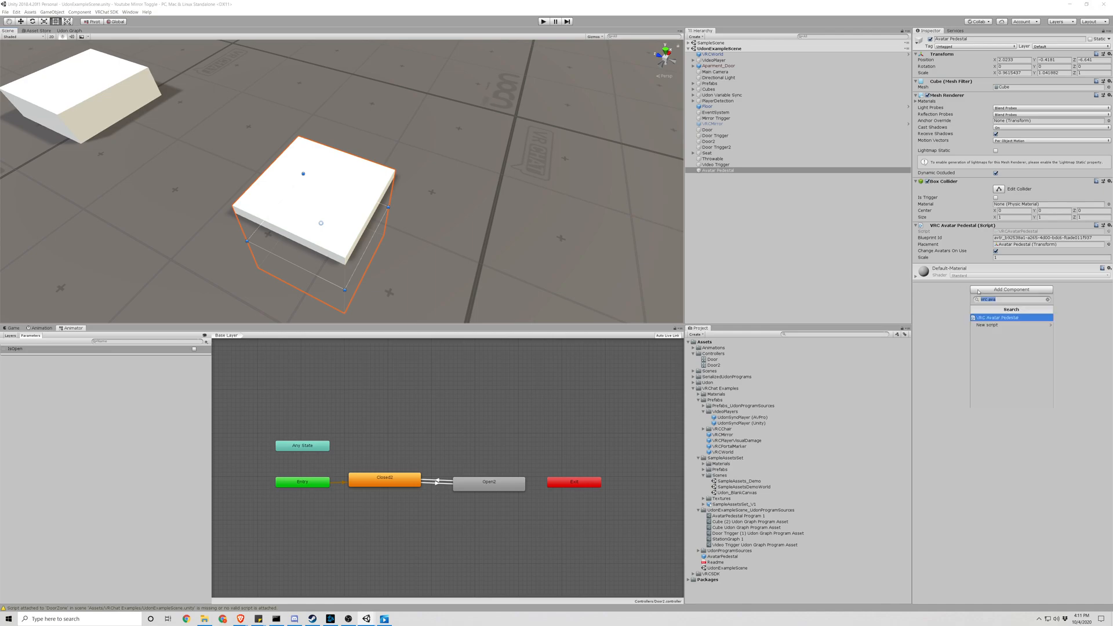
text(udon)
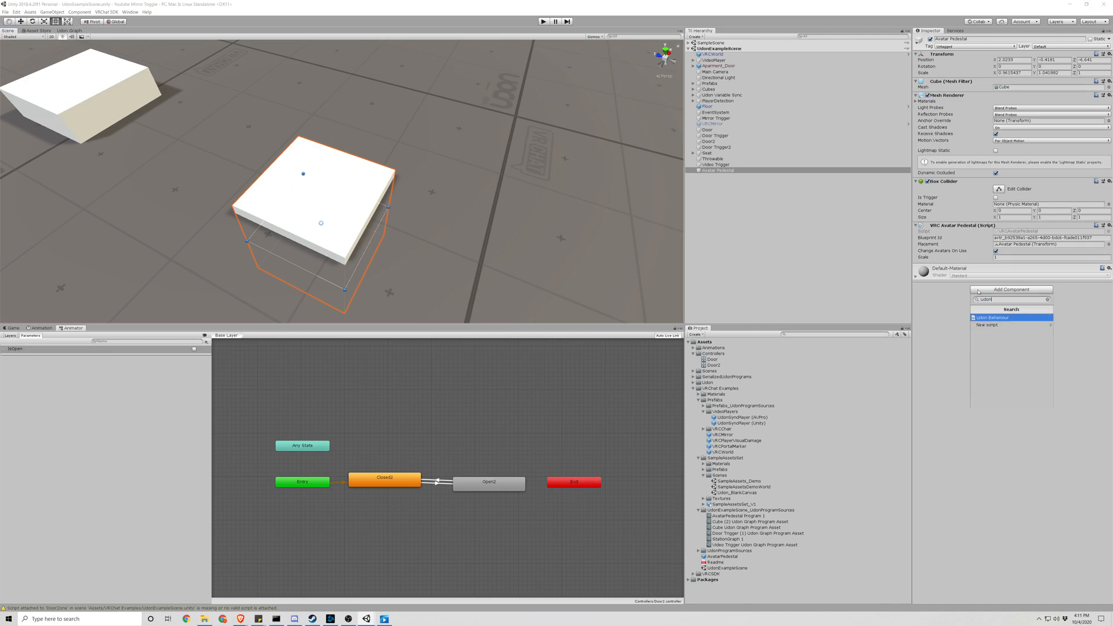
click(991, 317)
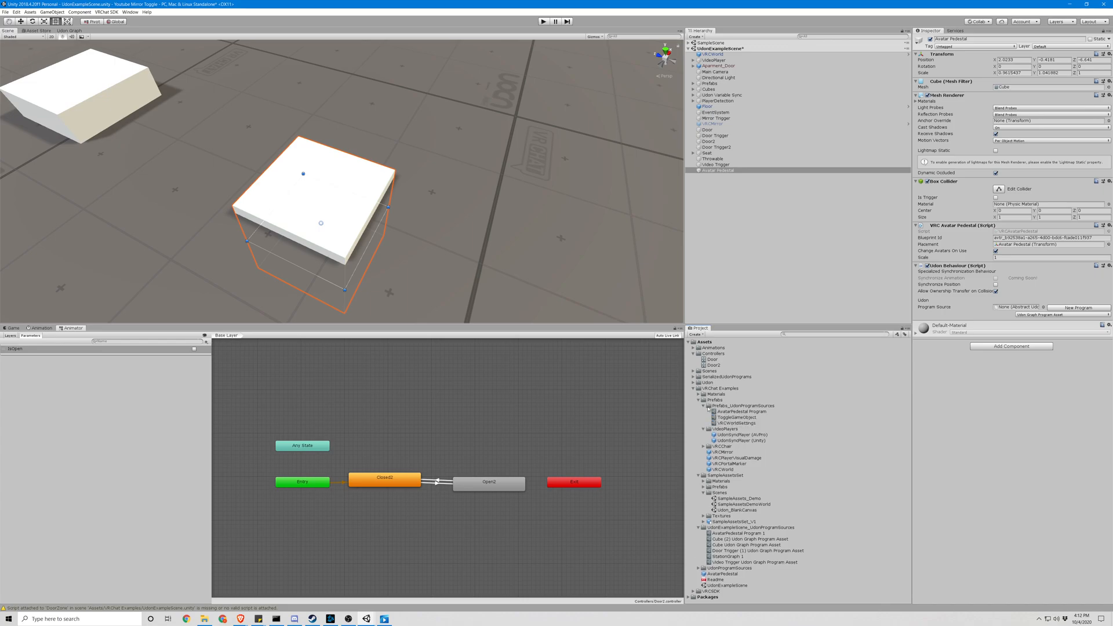
Step: Assign AvatarPedestal Program 1 as the Udon Behaviour's Program Source on the Avatar Pedestal cube
click(742, 410)
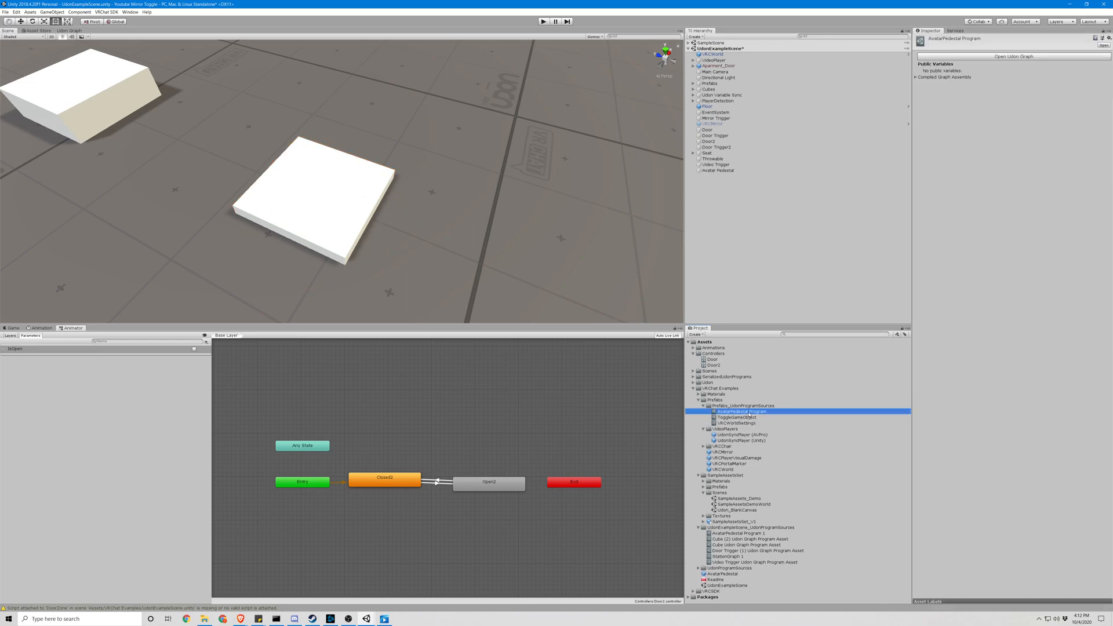
click(735, 549)
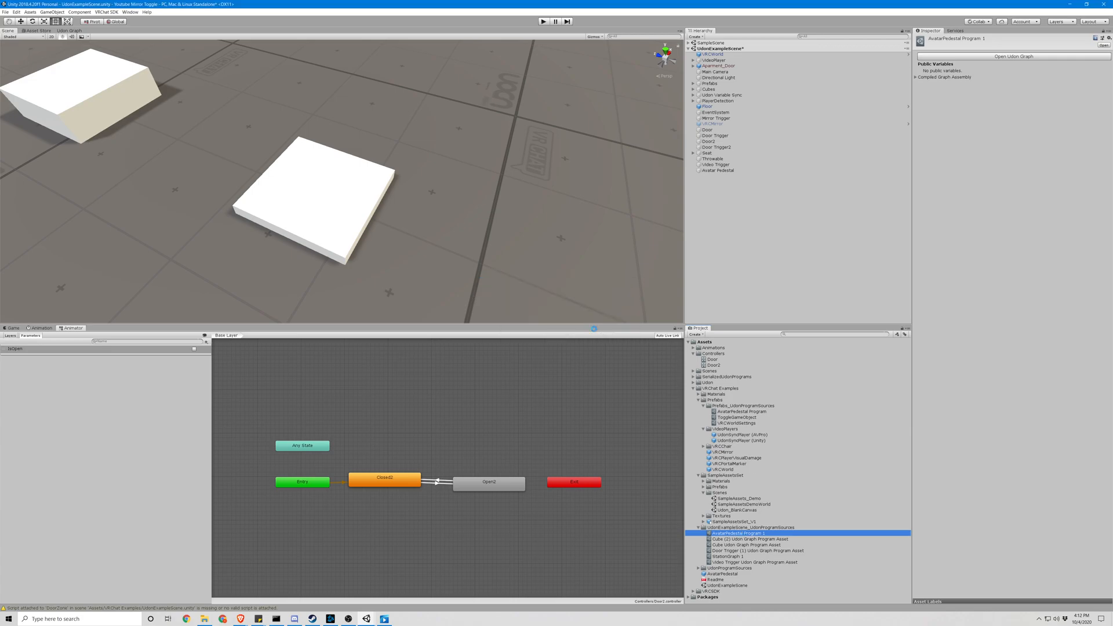
click(742, 411)
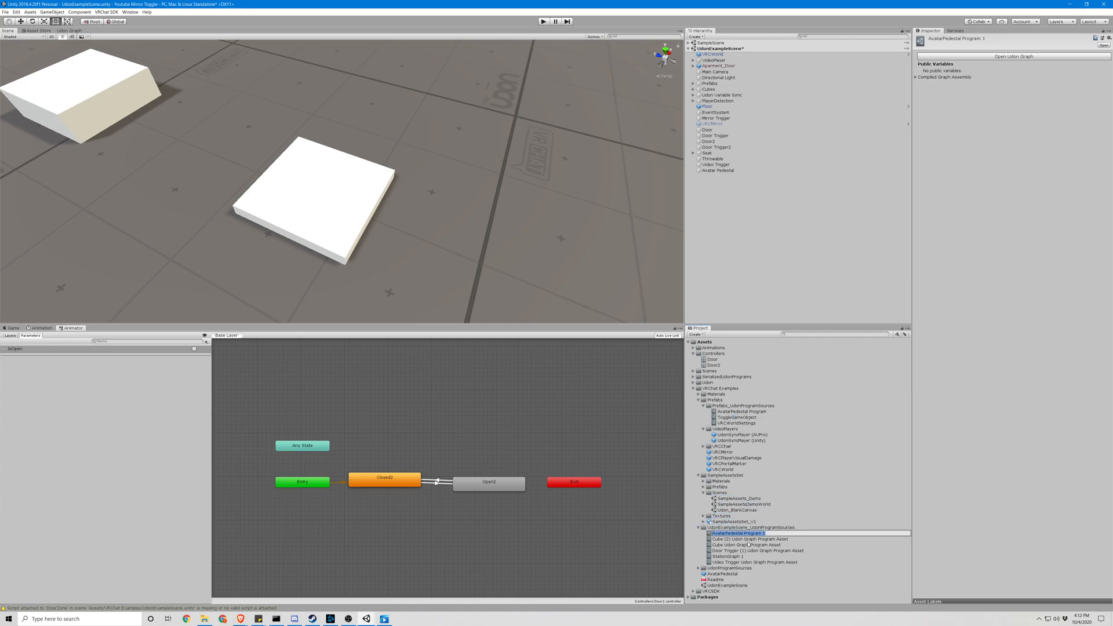
click(735, 550)
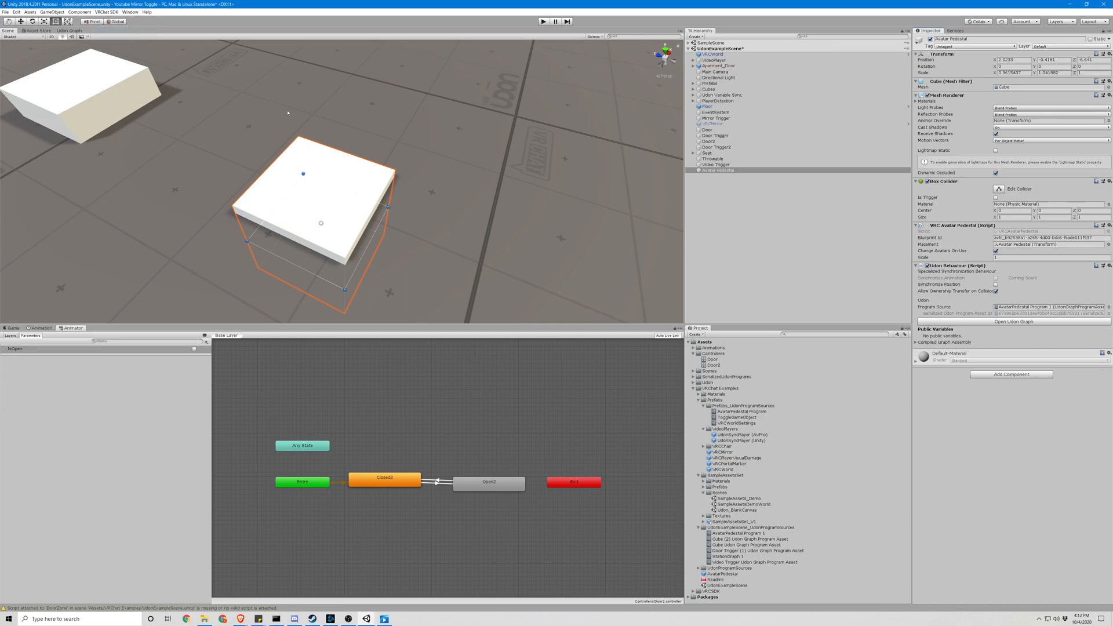
Step: Run Build & Test from the VRChat SDK Control Panel's Builder to launch the world locally
click(116, 10)
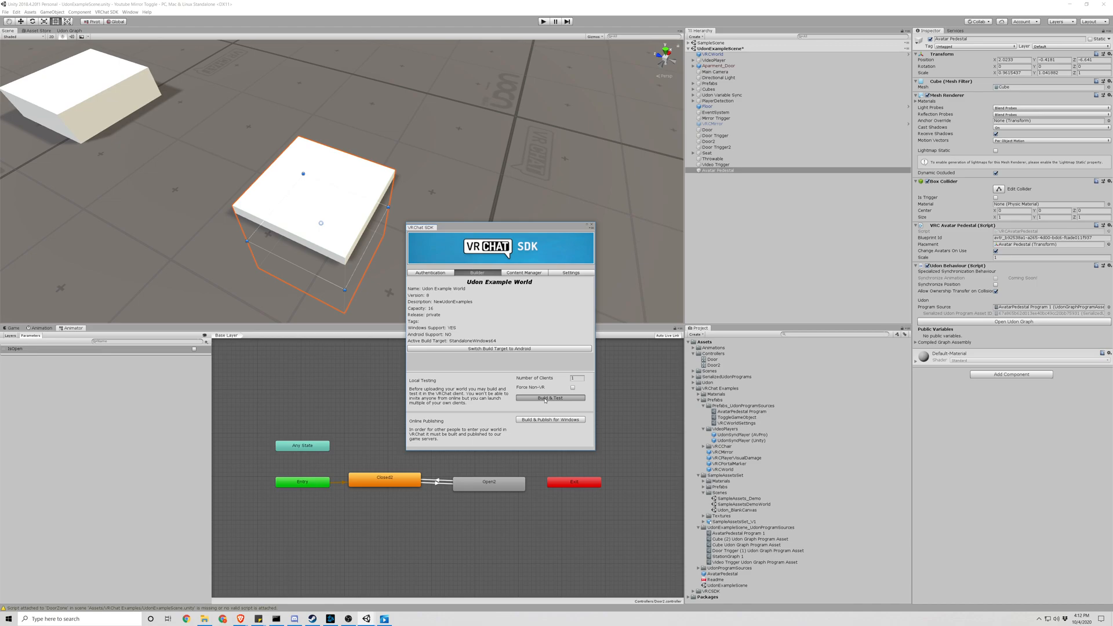
click(549, 397)
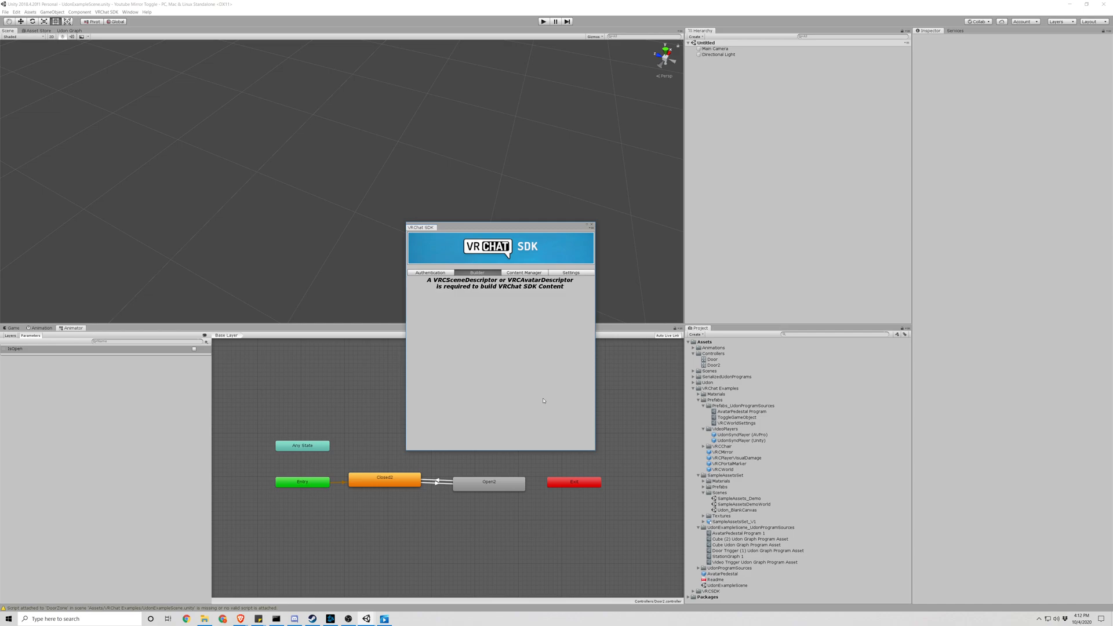
click(549, 398)
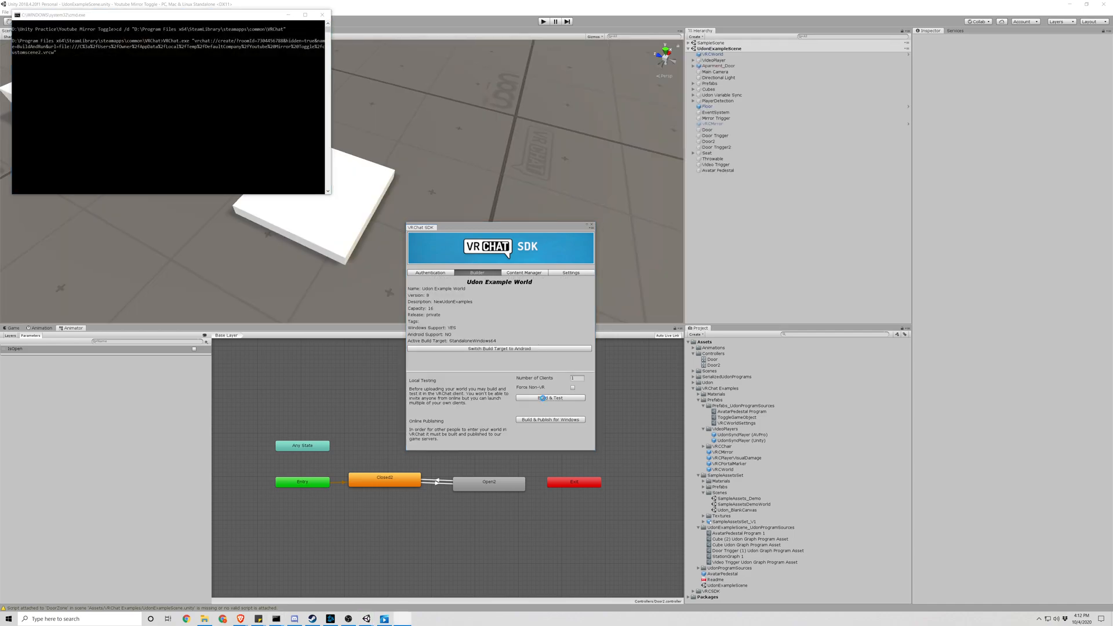